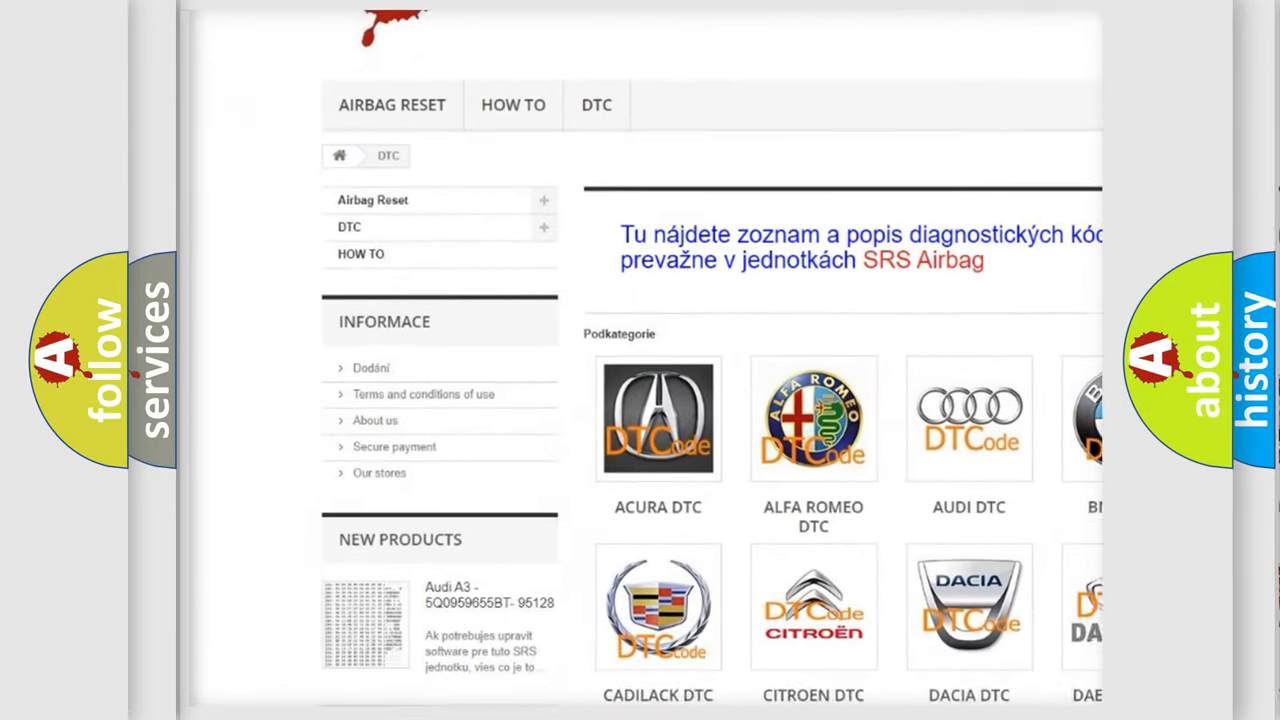
scroll("down", 3)
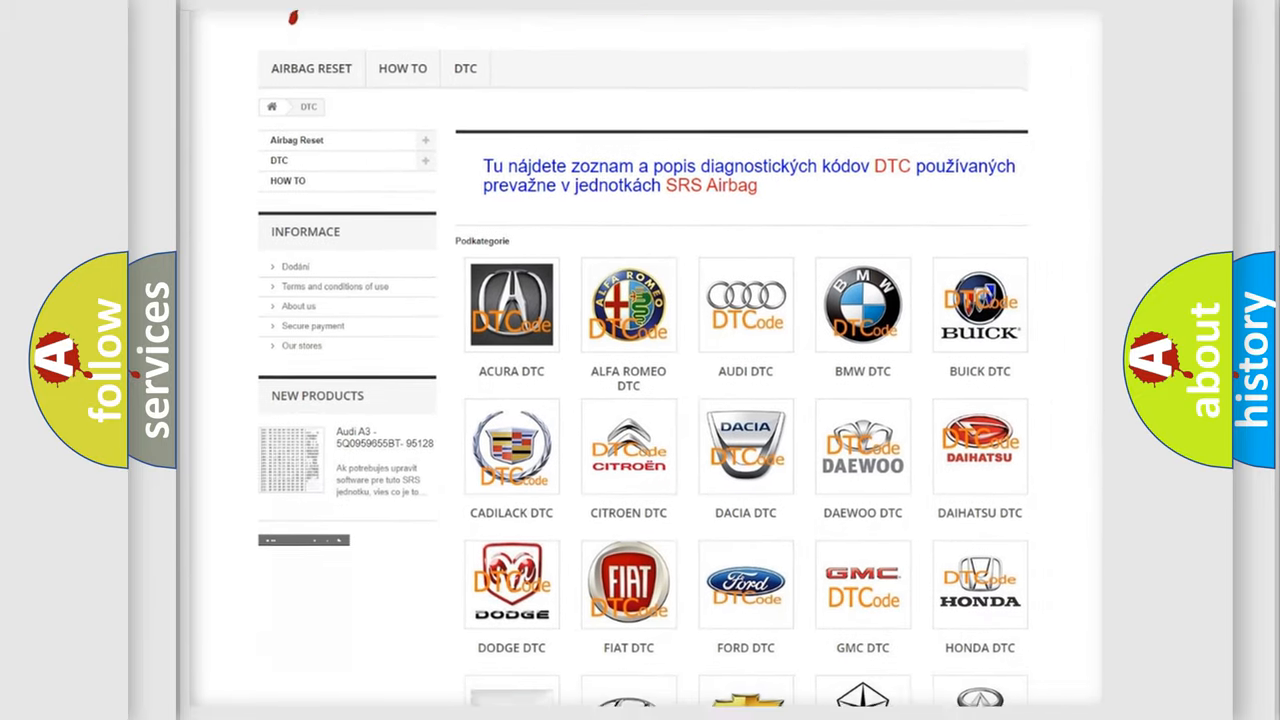
scroll("down", 3)
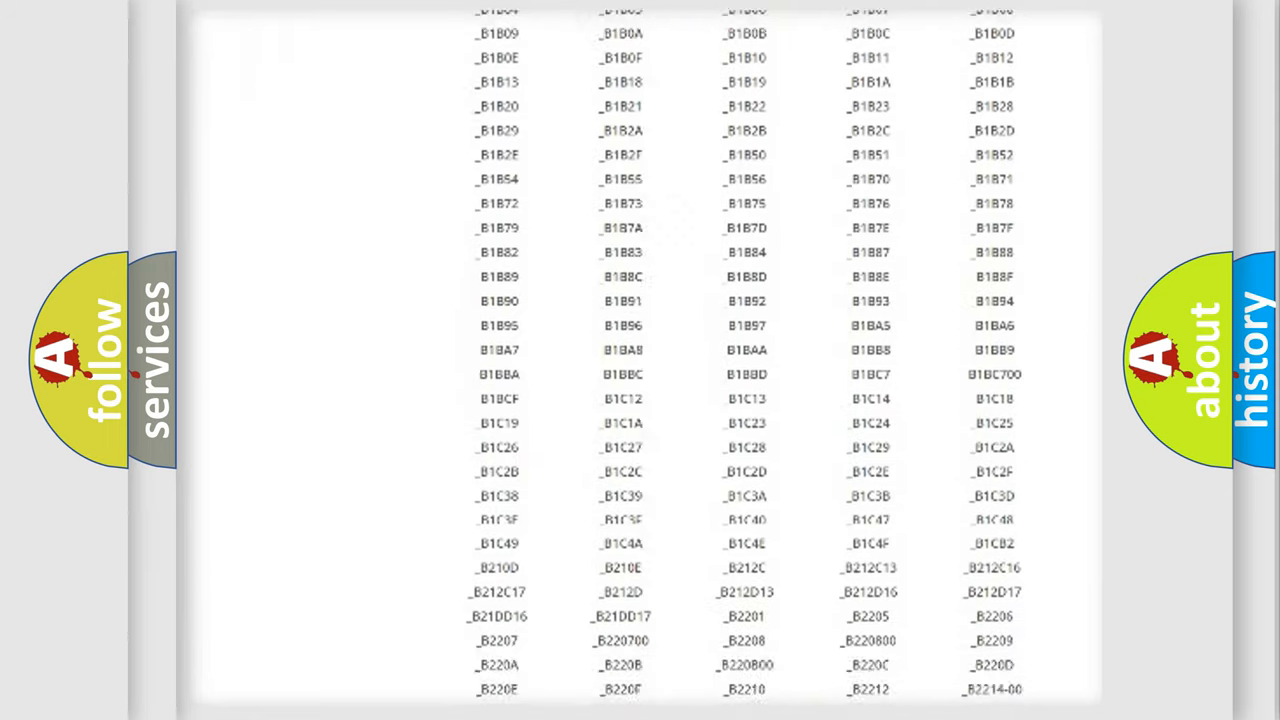
scroll("down", 3)
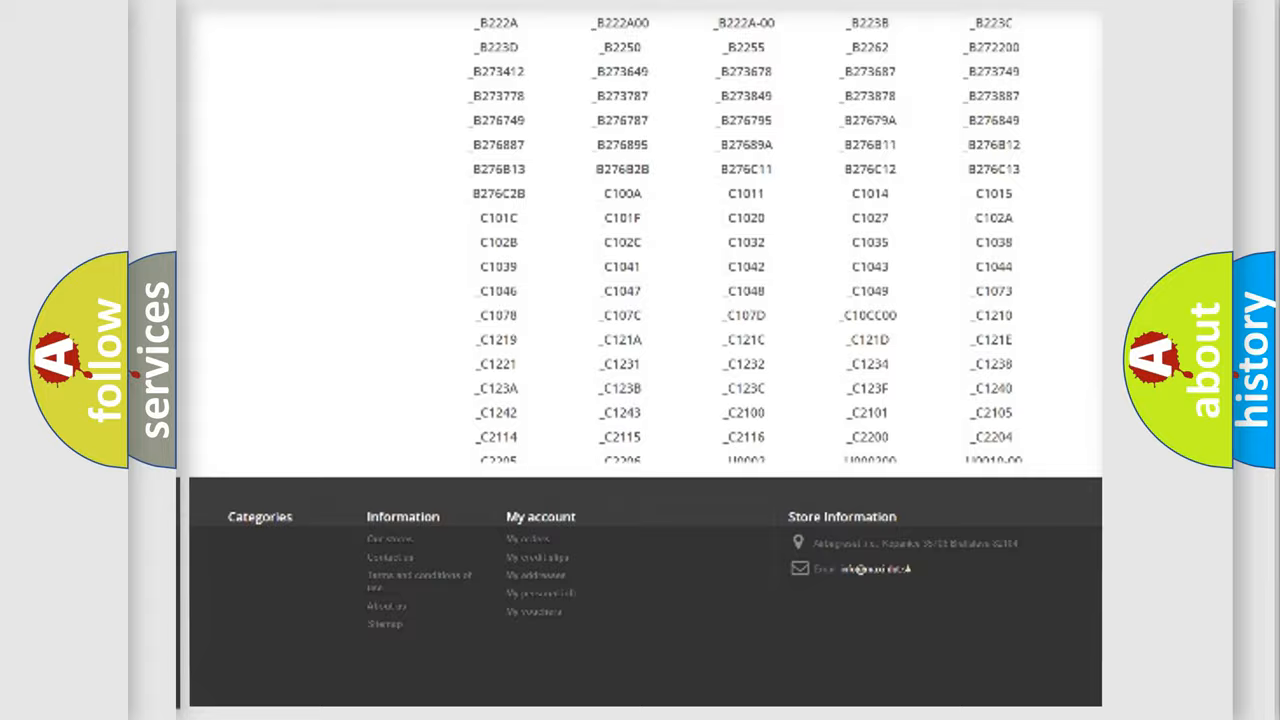